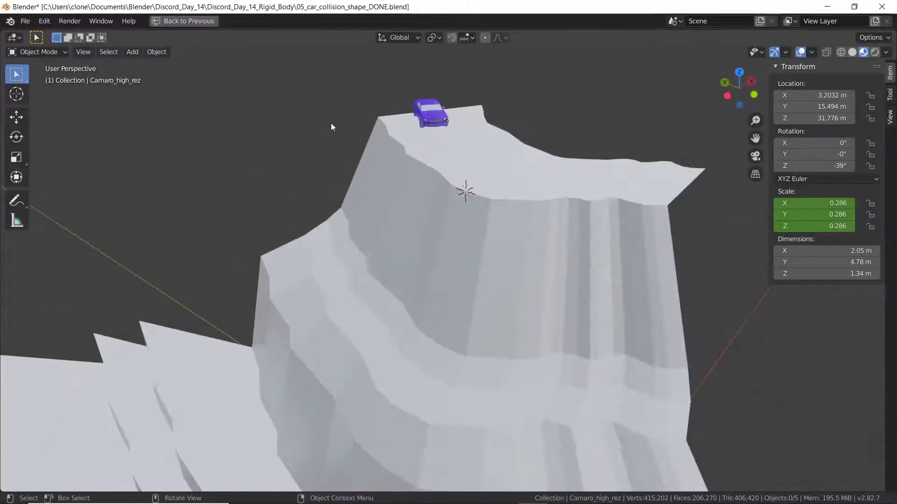
Play the finished car-off-cliff animation, orbiting the view to watch the car fall
{"action": "key", "text": "space"}
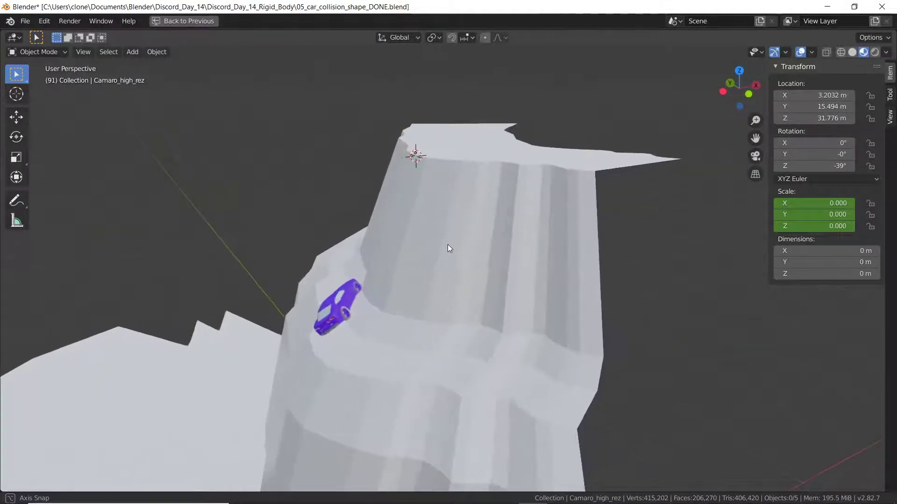
{"action": "left_click_drag", "start_coordinate": [449, 248], "coordinate": [410, 242]}
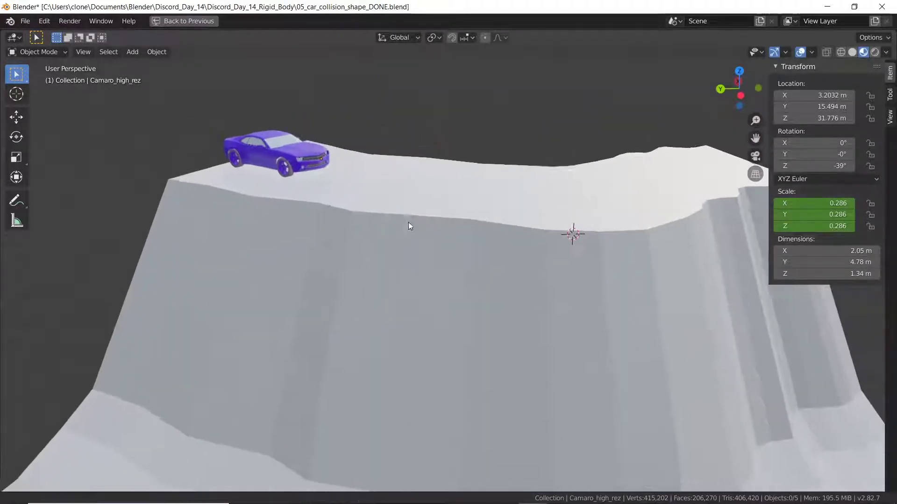
{"action": "key", "text": "space"}
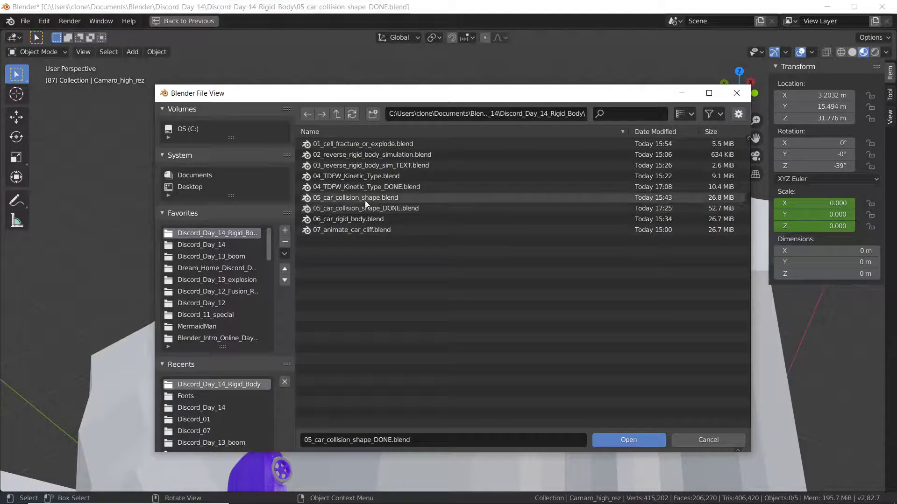
Open 05_car_collision_shape.blend and briefly play its low-poly car simulation
{"action": "left_click", "coordinate": [627, 440]}
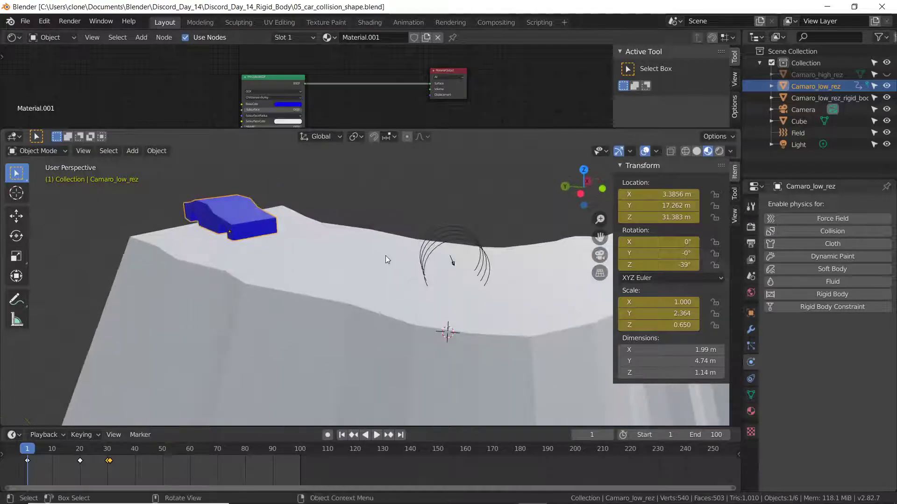
{"action": "left_click", "coordinate": [376, 435]}
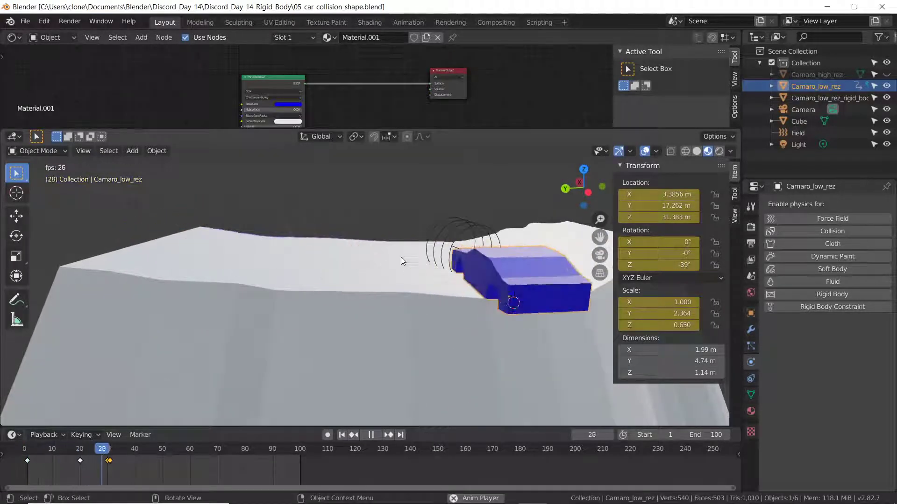
{"action": "left_click", "coordinate": [371, 435]}
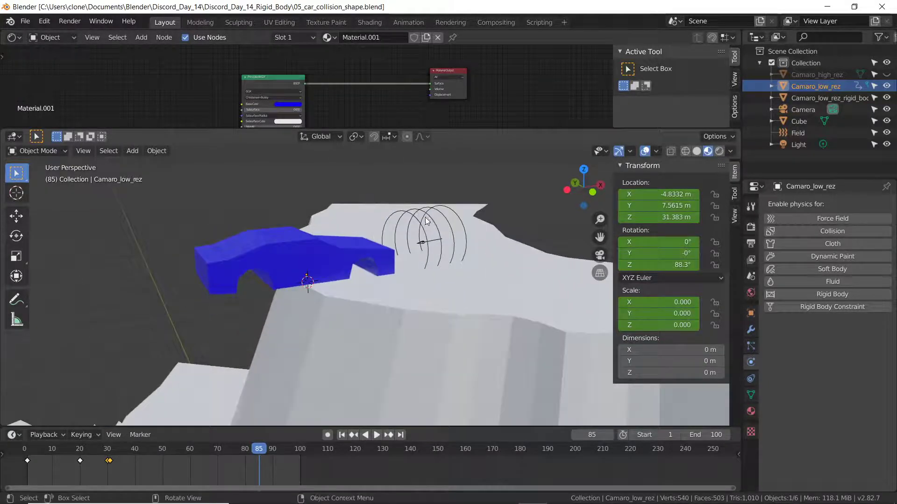
Set the wind Field strength to 25 and replay to watch the car blow off
{"action": "left_click", "coordinate": [798, 132]}
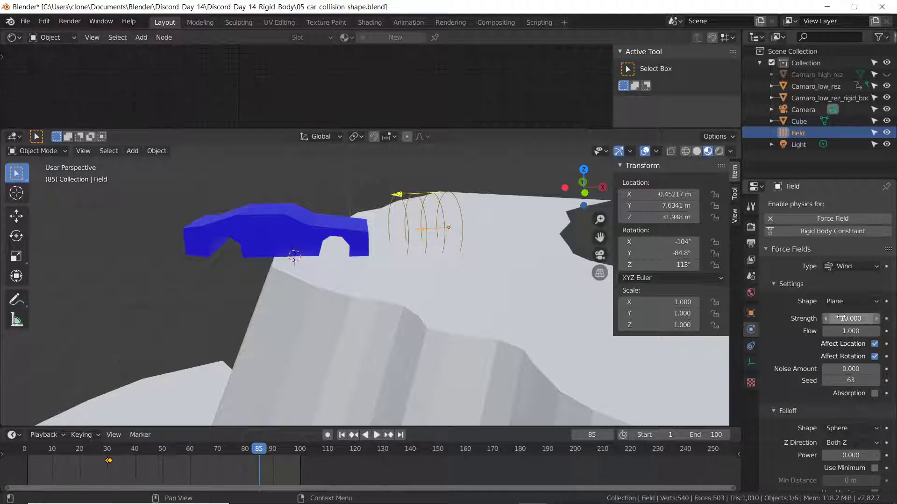
{"action": "left_click", "coordinate": [849, 319]}
{"action": "type", "text": "25.000"}
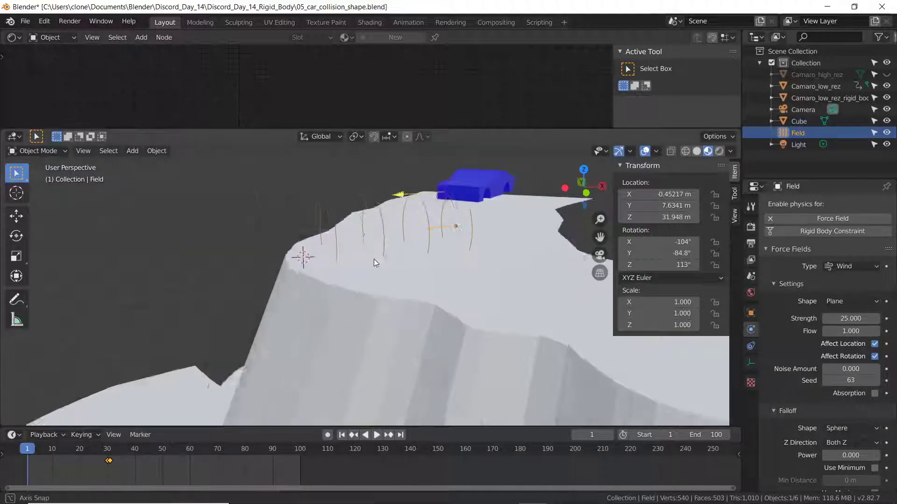
{"action": "left_click", "coordinate": [376, 435]}
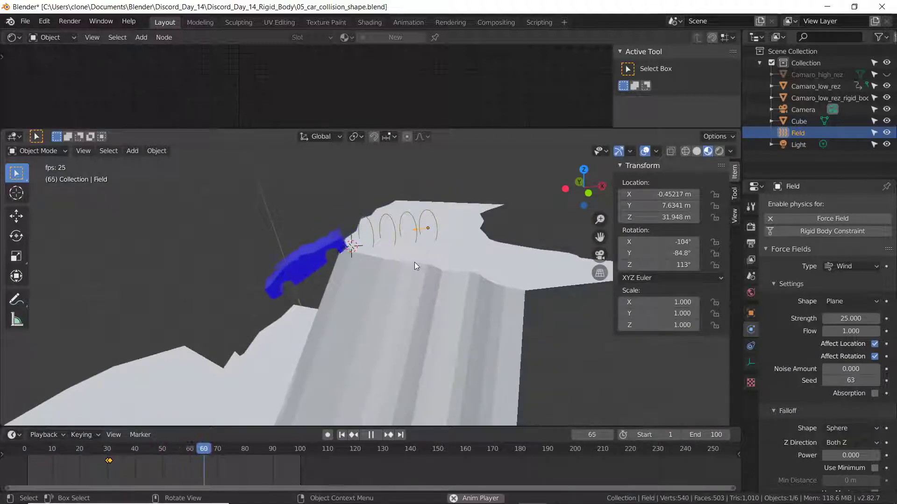
{"action": "left_click", "coordinate": [341, 435]}
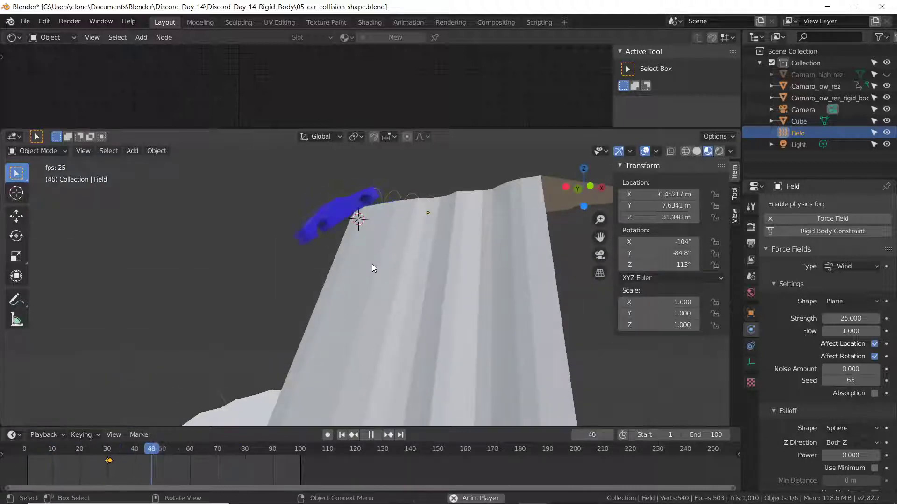
{"action": "left_click", "coordinate": [370, 435]}
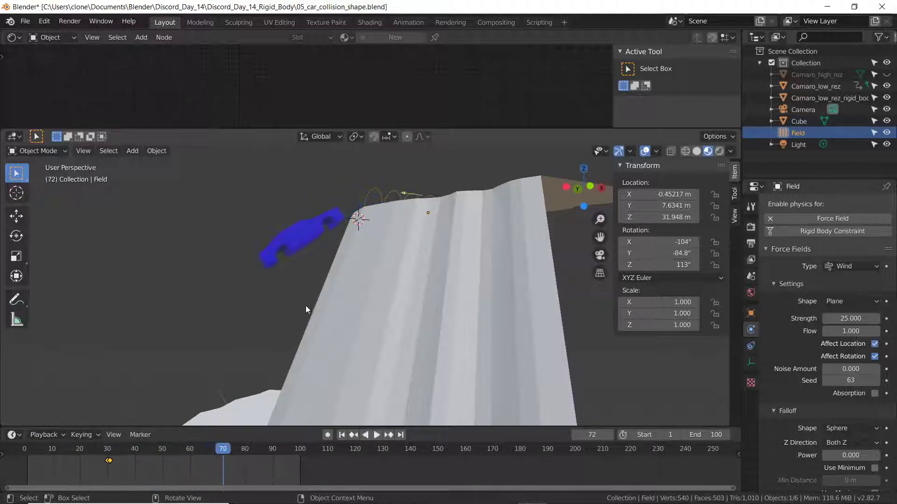
Make the cliff Cube a Passive rigid body with Mesh collision shape, then replay
{"action": "left_click", "coordinate": [799, 120]}
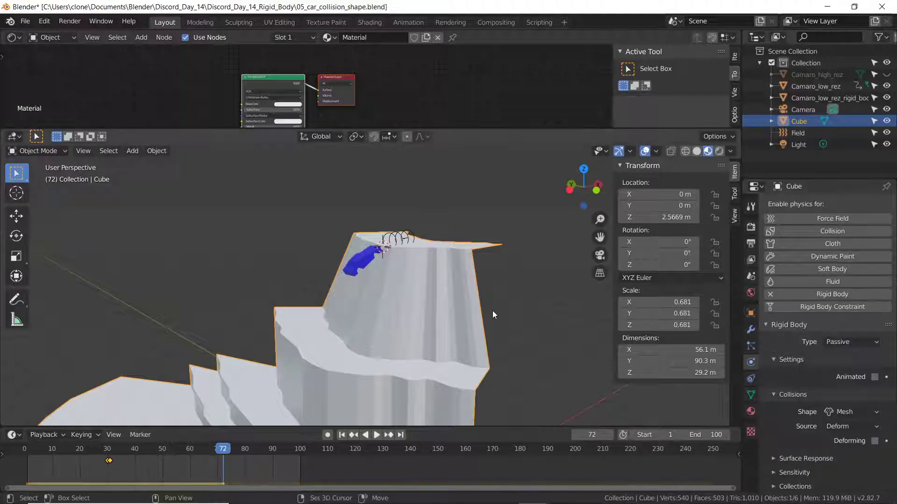
{"action": "left_click", "coordinate": [376, 435]}
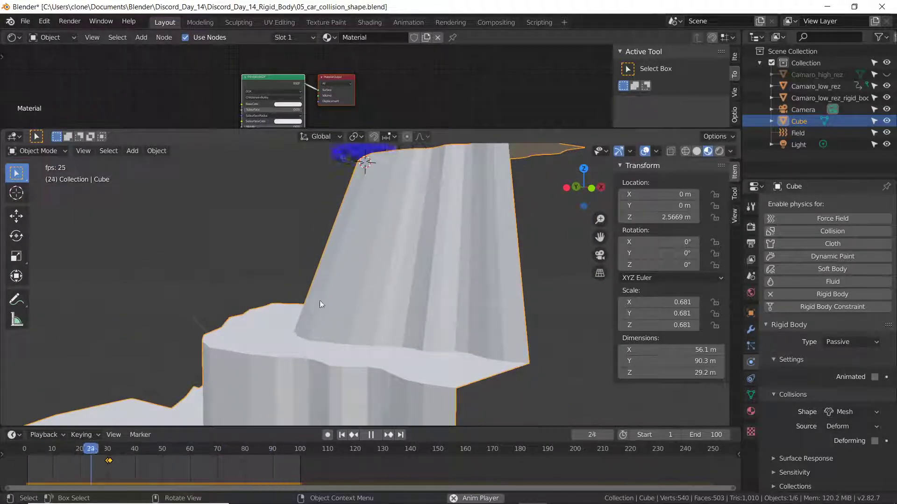
{"action": "left_click", "coordinate": [370, 435]}
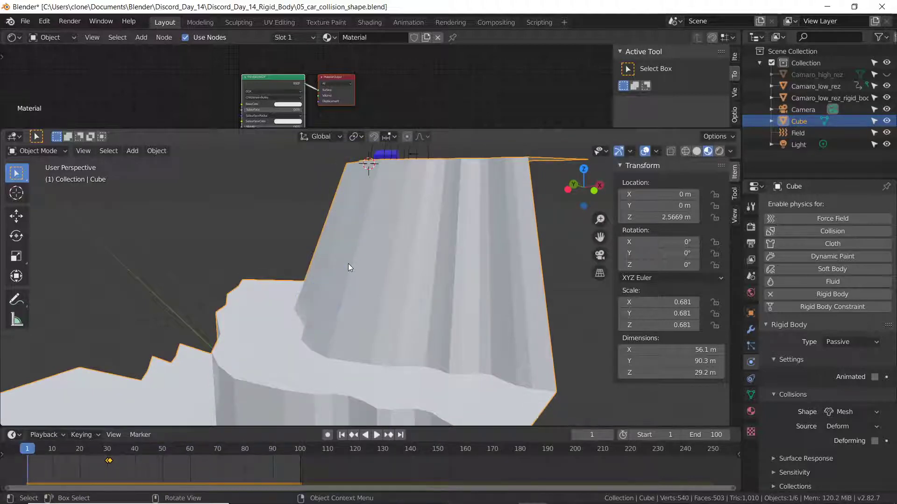
{"action": "key", "text": "Tab"}
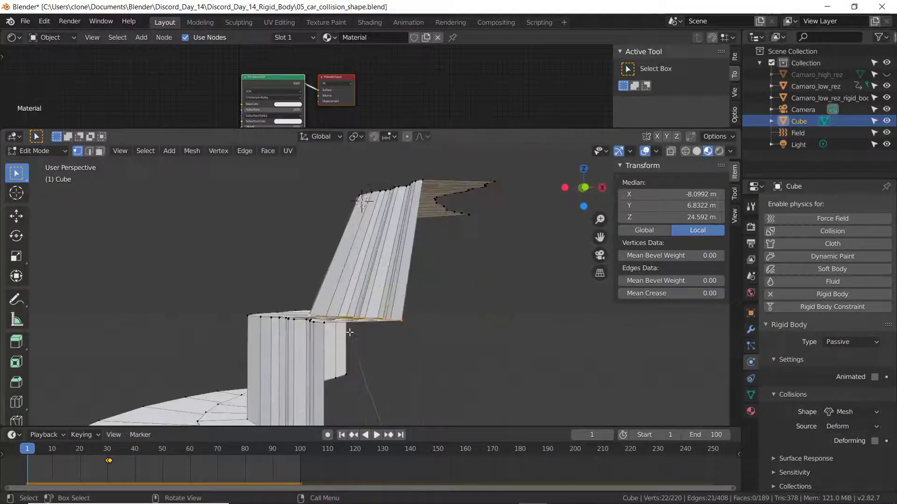
{"action": "left_click_drag", "start_coordinate": [349, 332], "coordinate": [357, 276]}
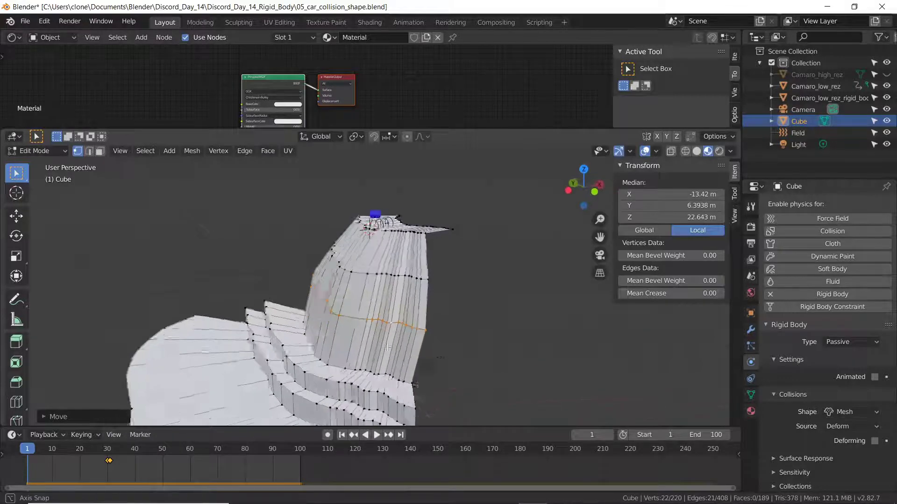
{"action": "key", "text": "Tab"}
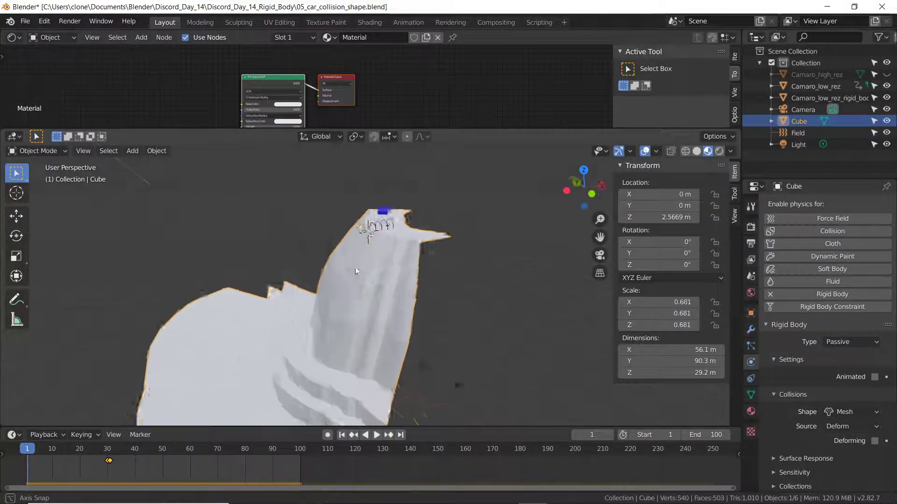
{"action": "left_click", "coordinate": [376, 435]}
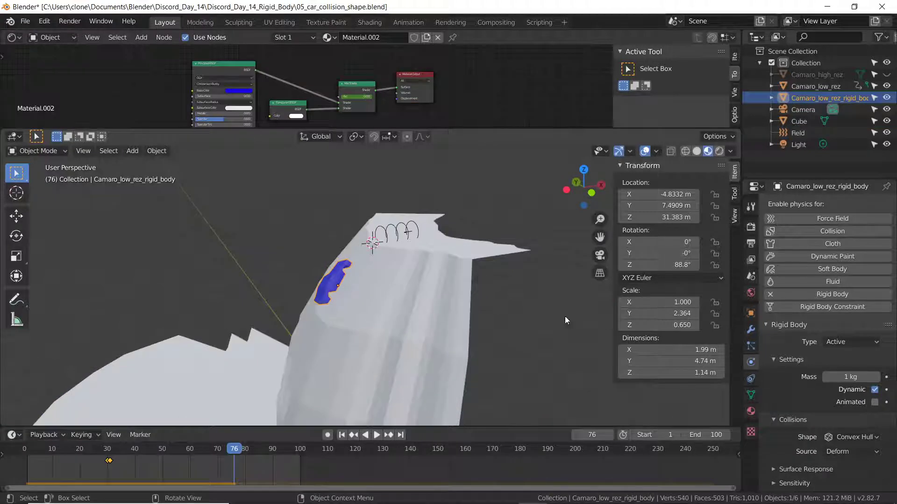
Give the low-res car 20 kg mass and raise the wind Field strength to 750
{"action": "left_click", "coordinate": [852, 377]}
{"action": "type", "text": "20"}
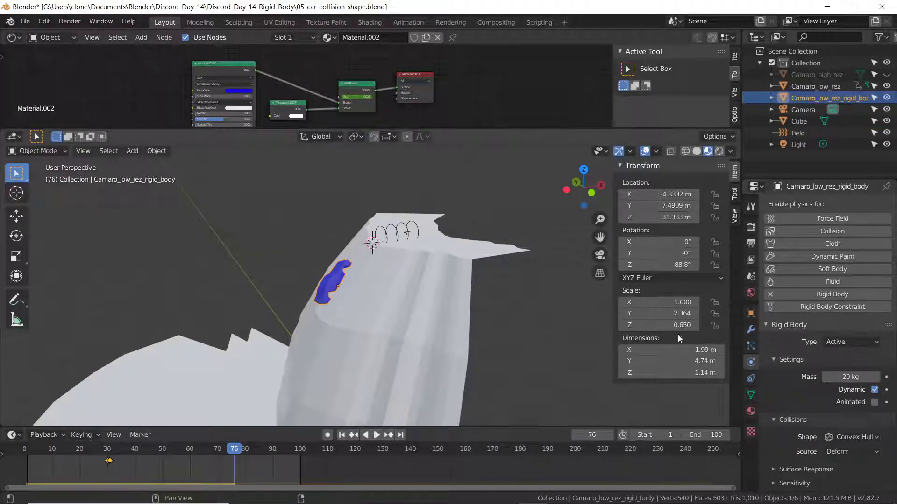
{"action": "left_click", "coordinate": [376, 435]}
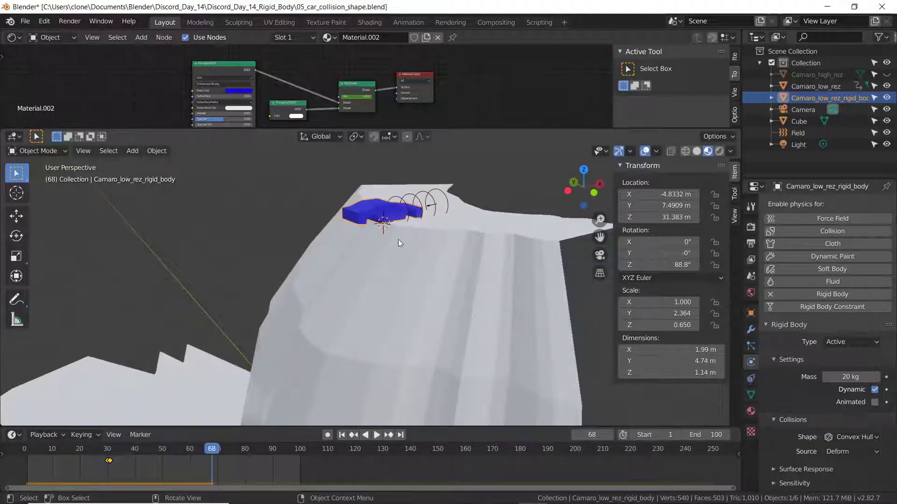
{"action": "left_click", "coordinate": [797, 133]}
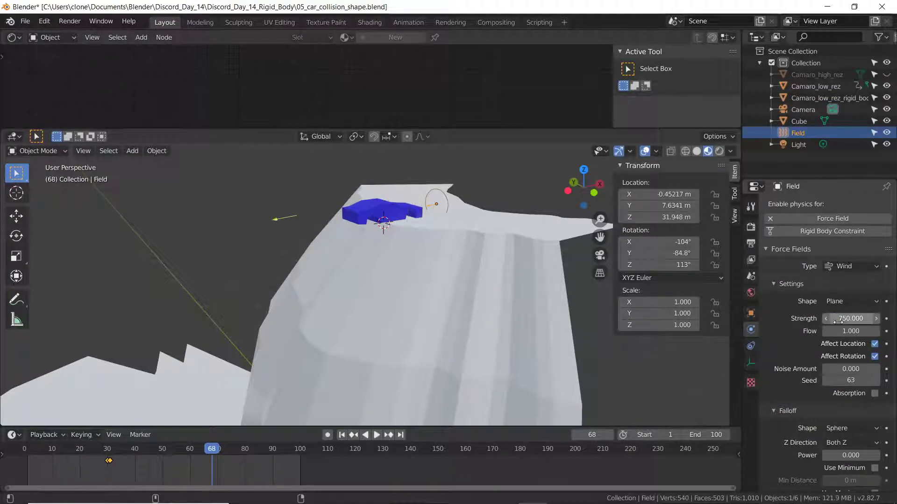
{"action": "left_click", "coordinate": [370, 434]}
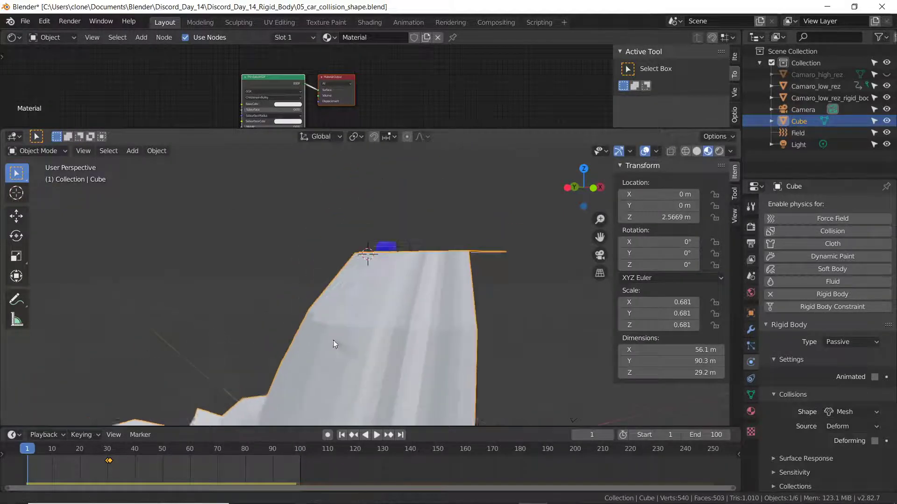
Orbit above the cliff top and stop the replayed simulation around frame 49
{"action": "left_click_drag", "start_coordinate": [366, 257], "coordinate": [412, 303]}
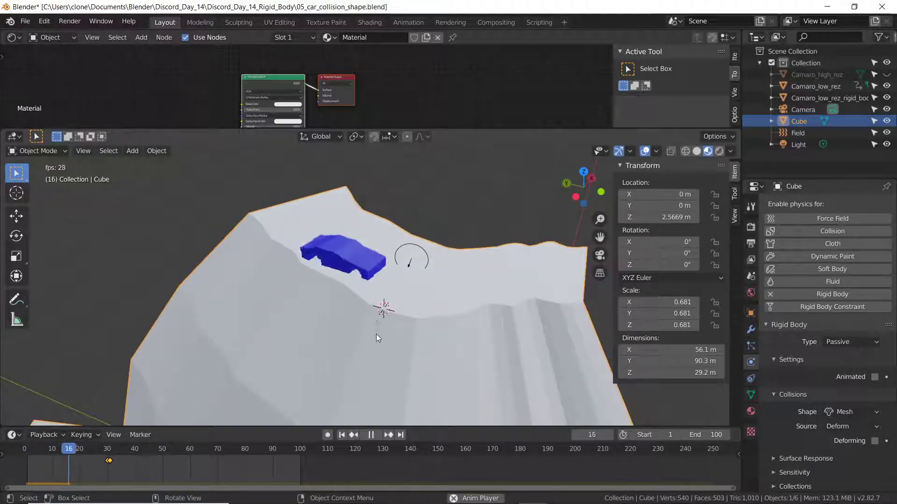
{"action": "left_click", "coordinate": [370, 434]}
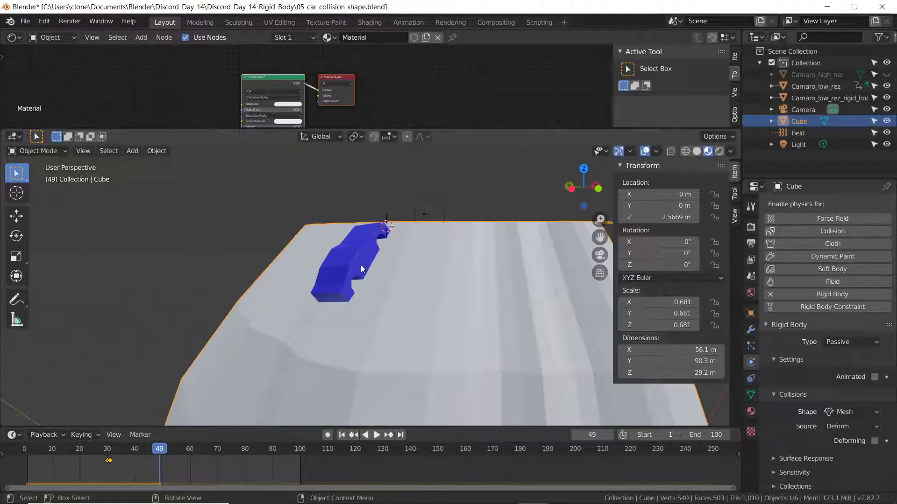
{"action": "mouse_move", "coordinate": [359, 264]}
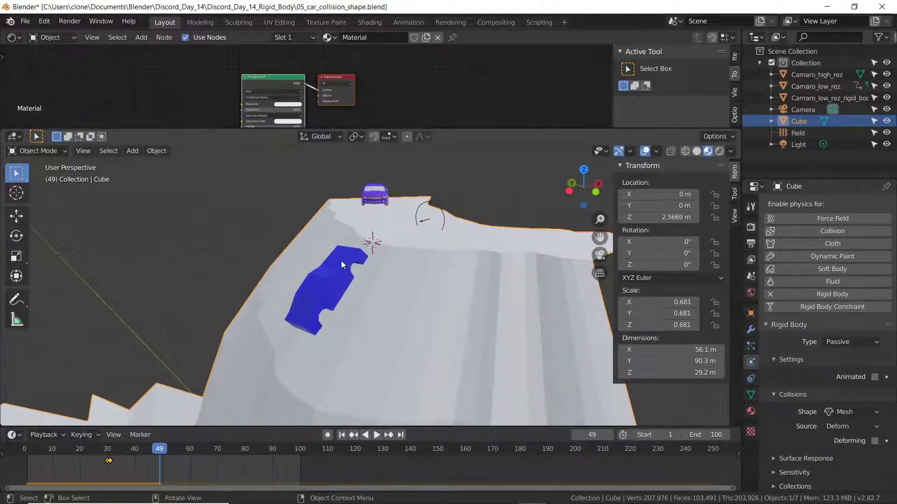
Select Camaro_low_rez_rigid_body at frame 1 and open the Object menu
{"action": "left_click", "coordinate": [830, 98]}
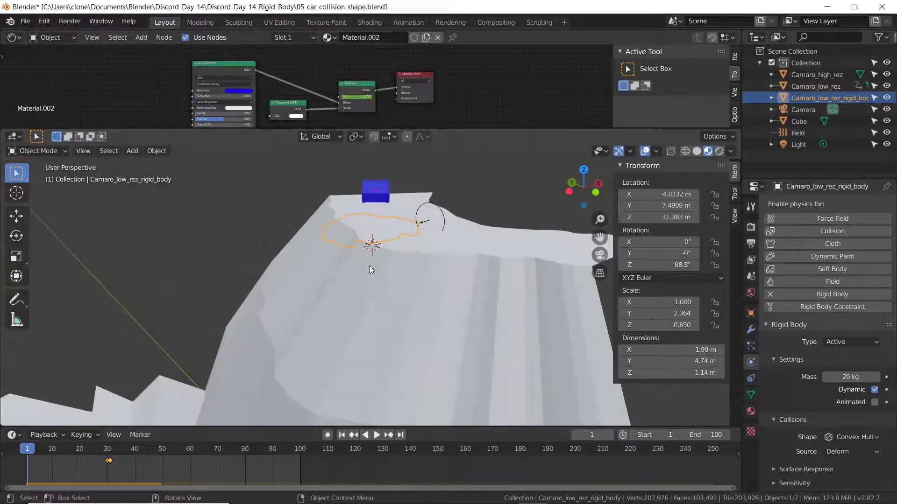
{"action": "mouse_move", "coordinate": [352, 277]}
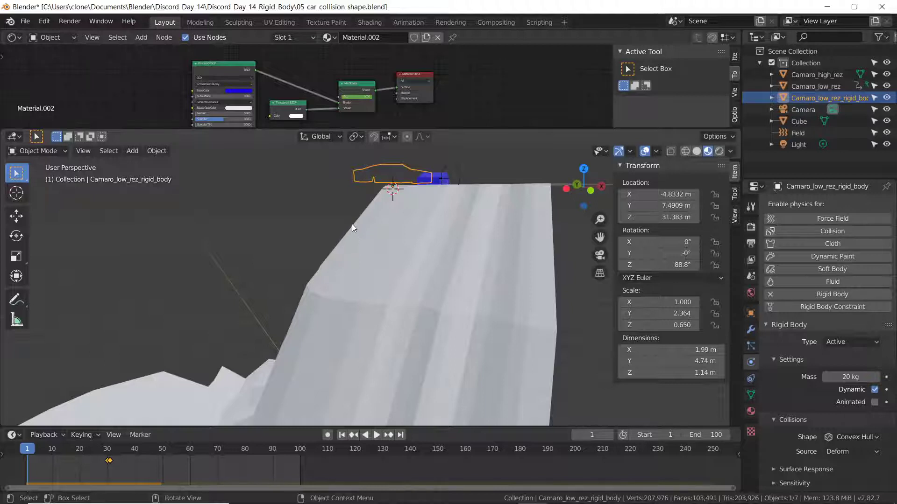
{"action": "mouse_move", "coordinate": [343, 174]}
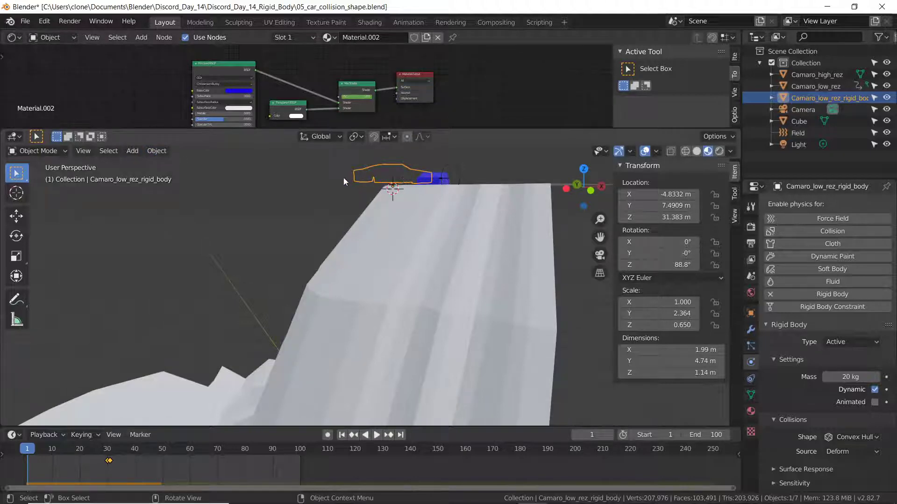
{"action": "left_click", "coordinate": [156, 150]}
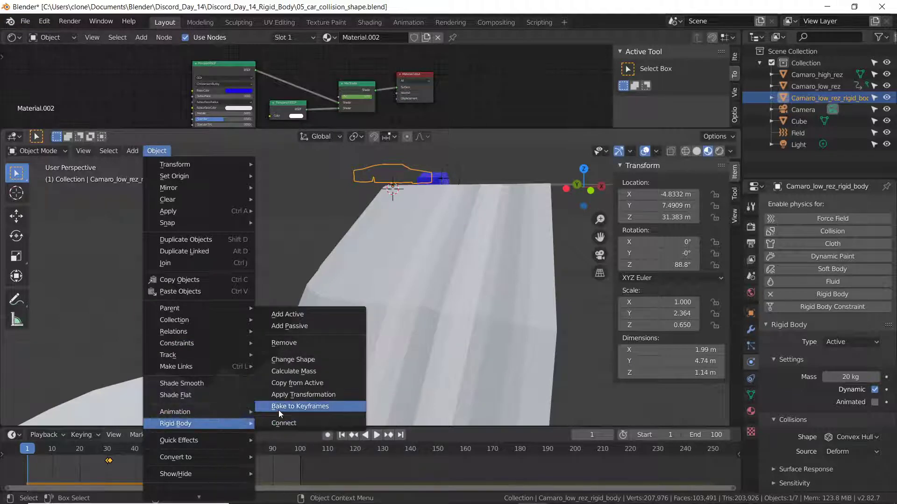
Extend the scene End to 125 and bake the car's rigid body into keyframes for frames 1–125
{"action": "left_click", "coordinate": [300, 406]}
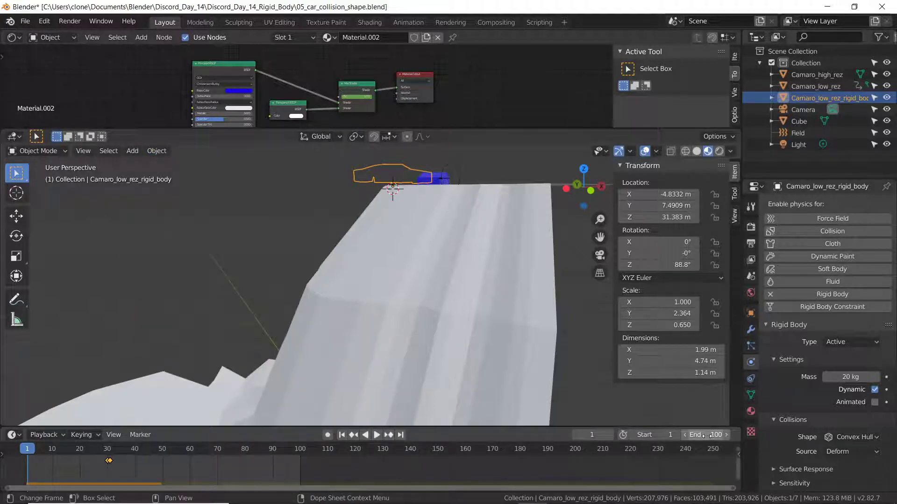
{"action": "left_click", "coordinate": [704, 434]}
{"action": "type", "text": "125"}
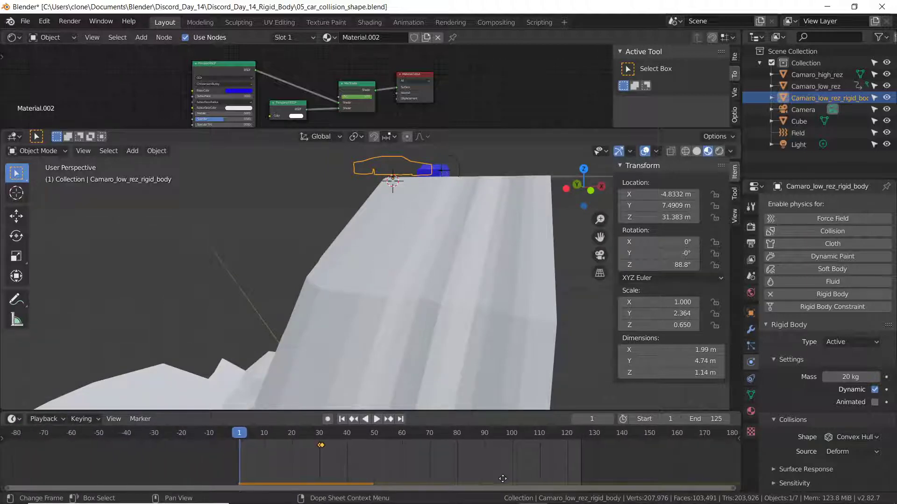
{"action": "left_click", "coordinate": [156, 150]}
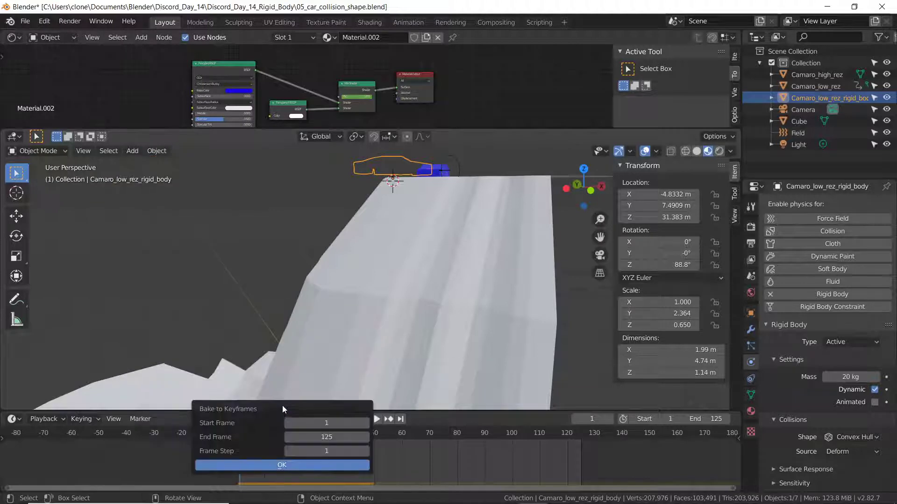
{"action": "left_click", "coordinate": [280, 465]}
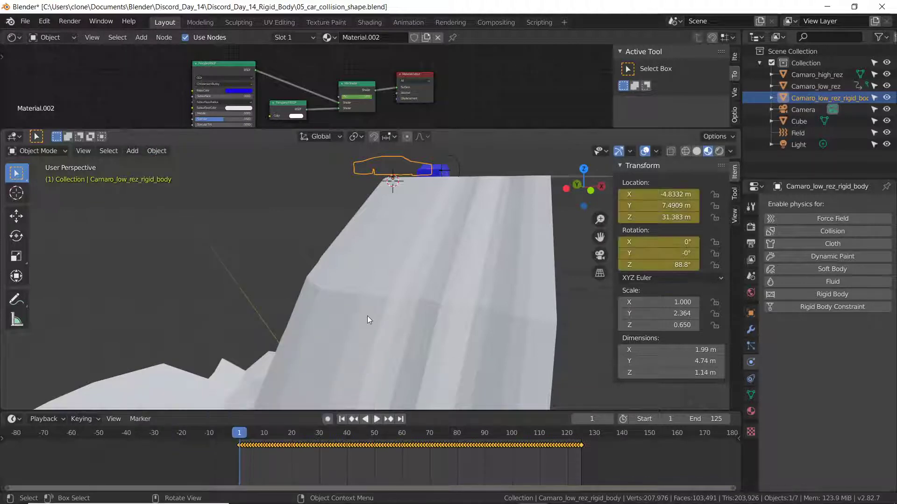
{"action": "left_click", "coordinate": [377, 418]}
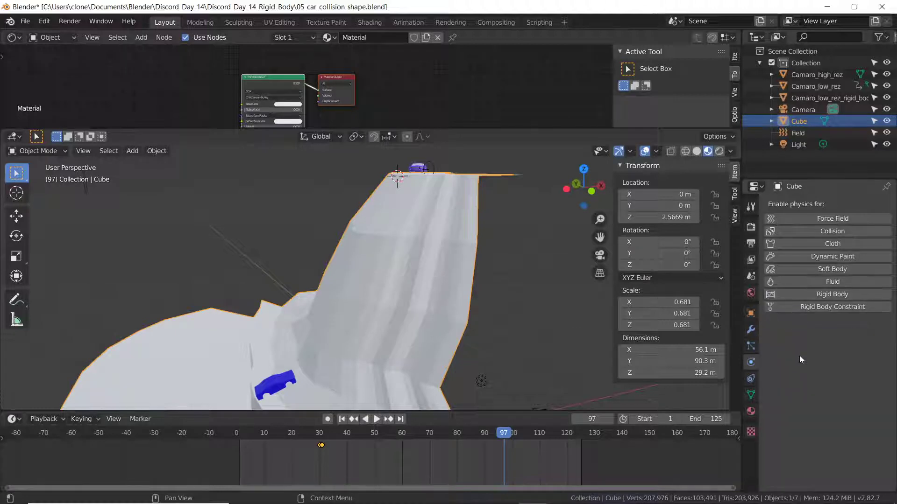
{"action": "left_click", "coordinate": [341, 419]}
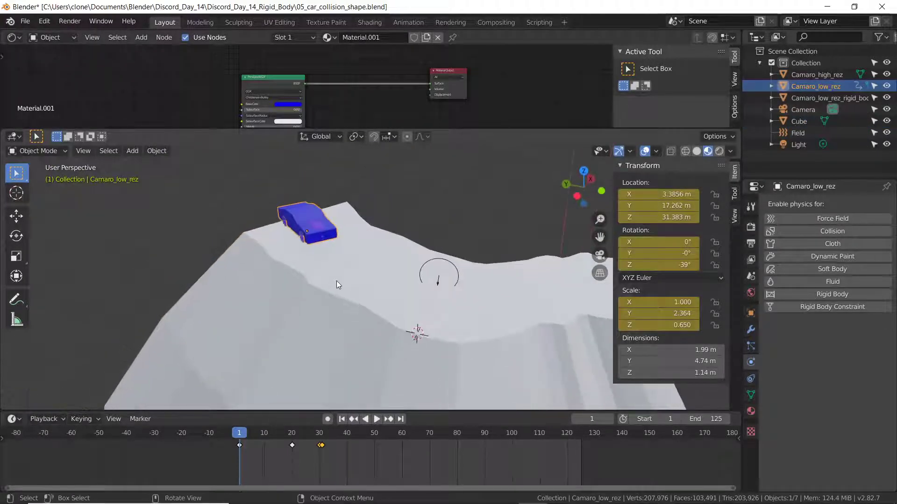
{"action": "left_click", "coordinate": [294, 433]}
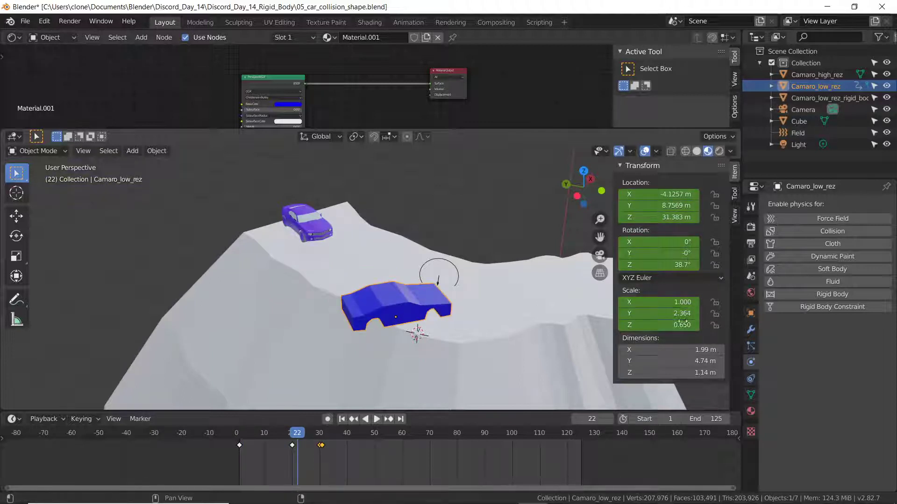
{"action": "left_click", "coordinate": [319, 433]}
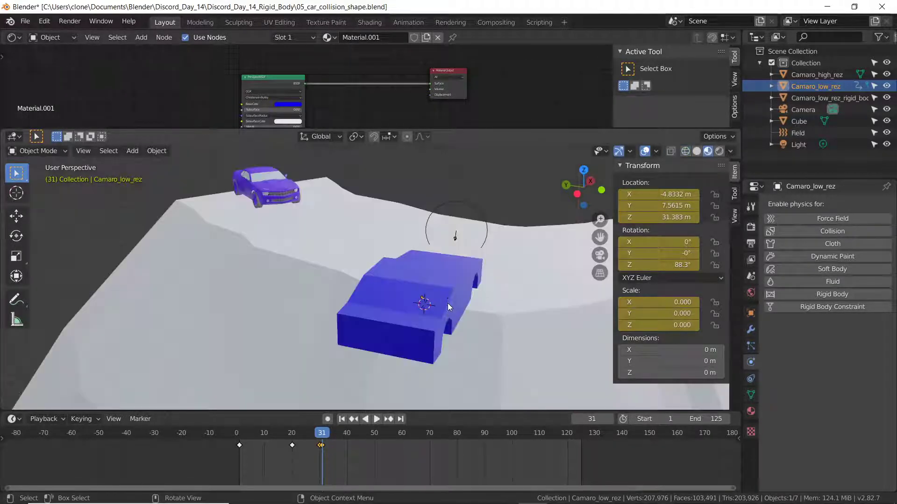
{"action": "left_click", "coordinate": [830, 97]}
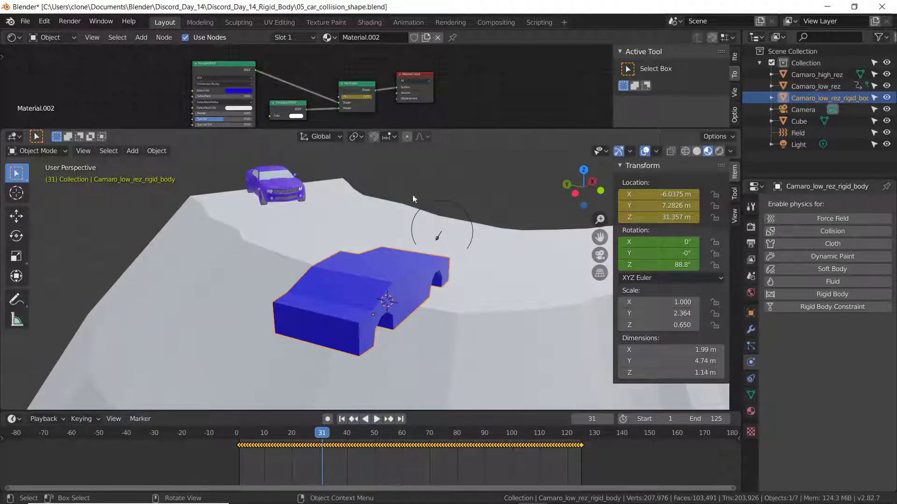
{"action": "mouse_move", "coordinate": [526, 334]}
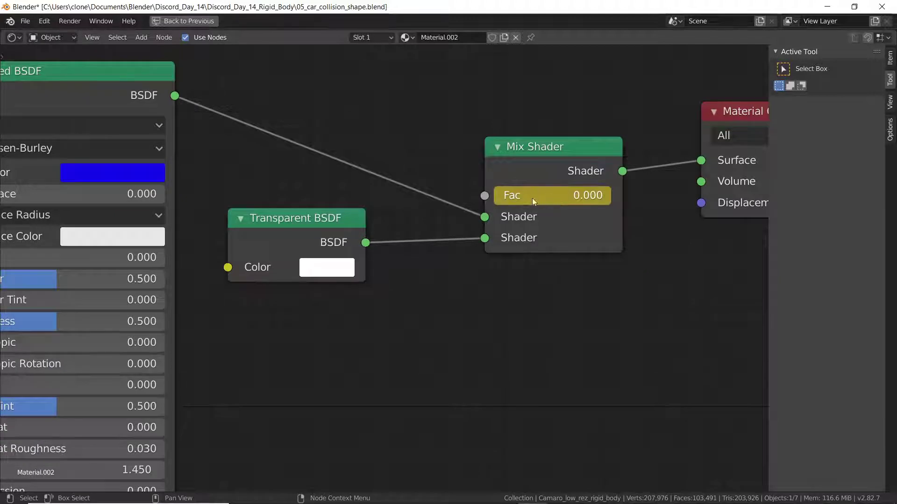
{"action": "mouse_move", "coordinate": [532, 207]}
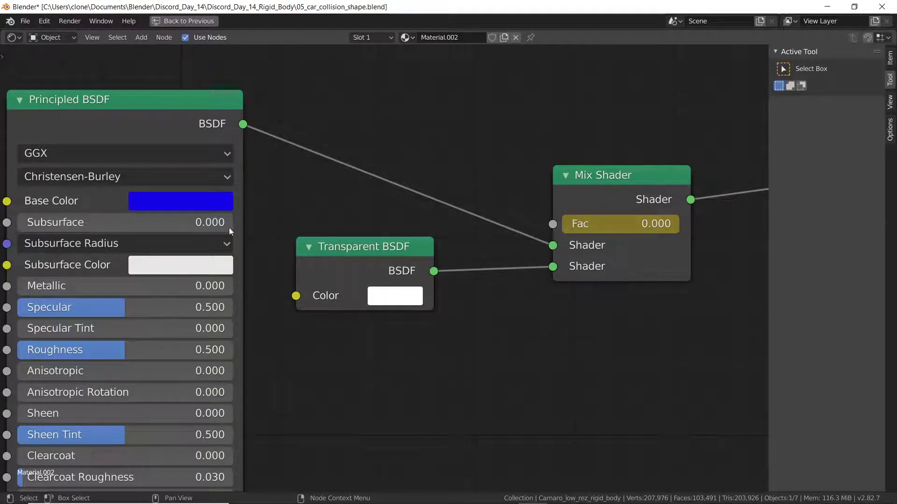
Keyframe Mix Shader Fac 1 for transparency, with Alpha Hashed blending and backface culling
{"action": "left_click", "coordinate": [183, 21]}
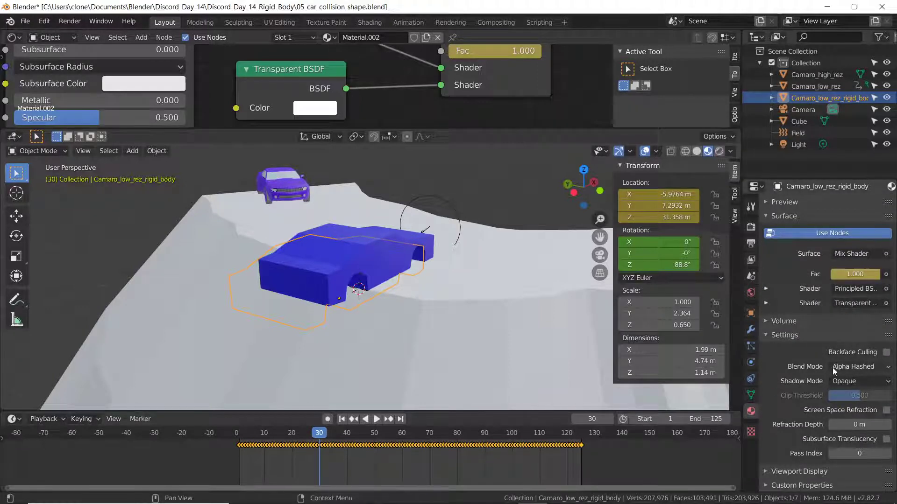
{"action": "left_click", "coordinate": [855, 367]}
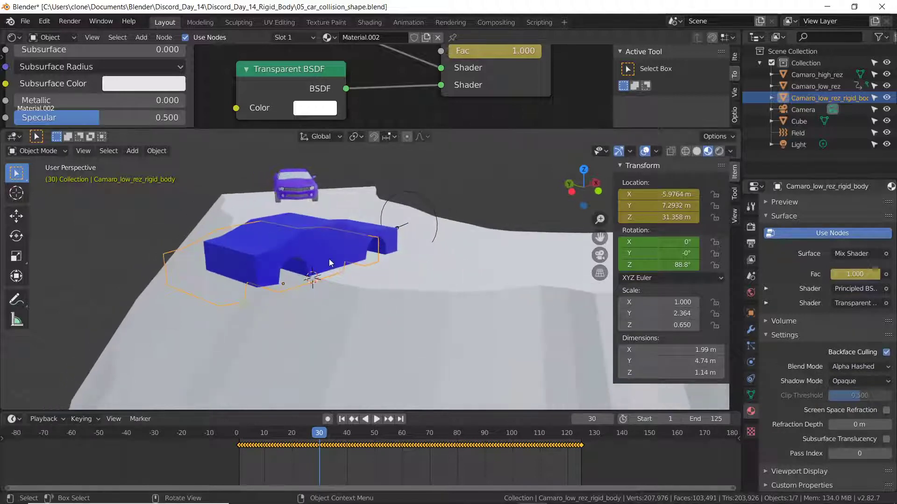
{"action": "left_click", "coordinate": [341, 418]}
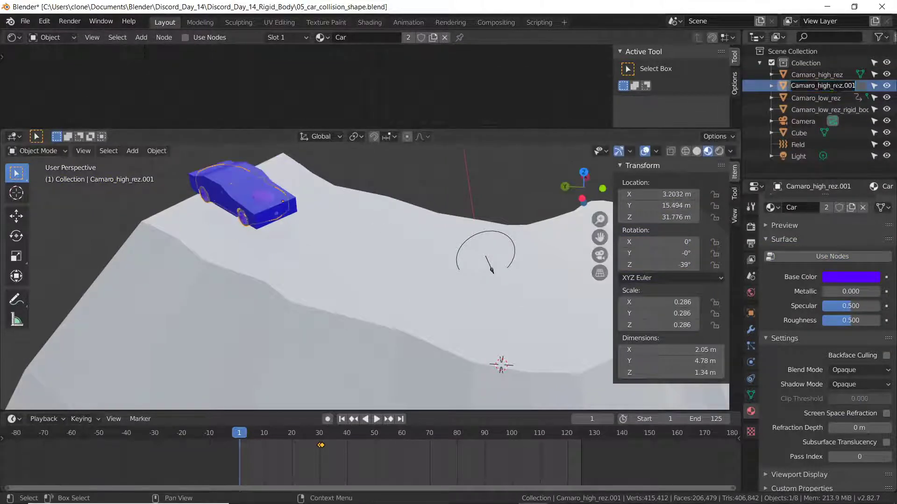
Rename the duplicate to Camaro_high_rez and parent it to Camaro_low_rez with Ctrl+P Object
{"action": "double_click", "coordinate": [822, 85]}
{"action": "type", "text": "_FALL"}
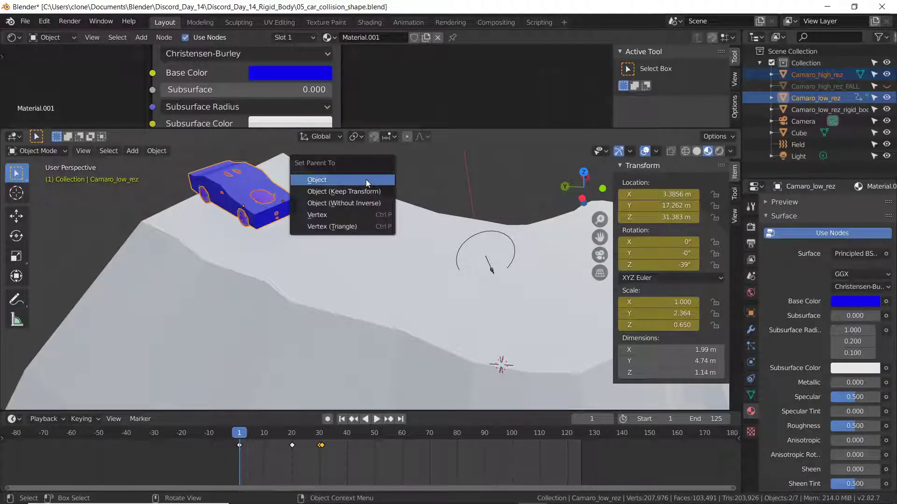
{"action": "left_click", "coordinate": [317, 180]}
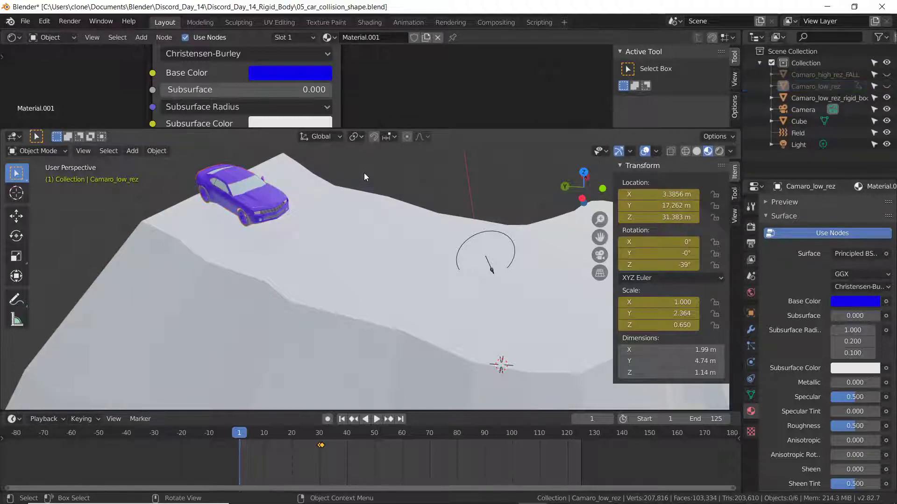
{"action": "left_click", "coordinate": [376, 418]}
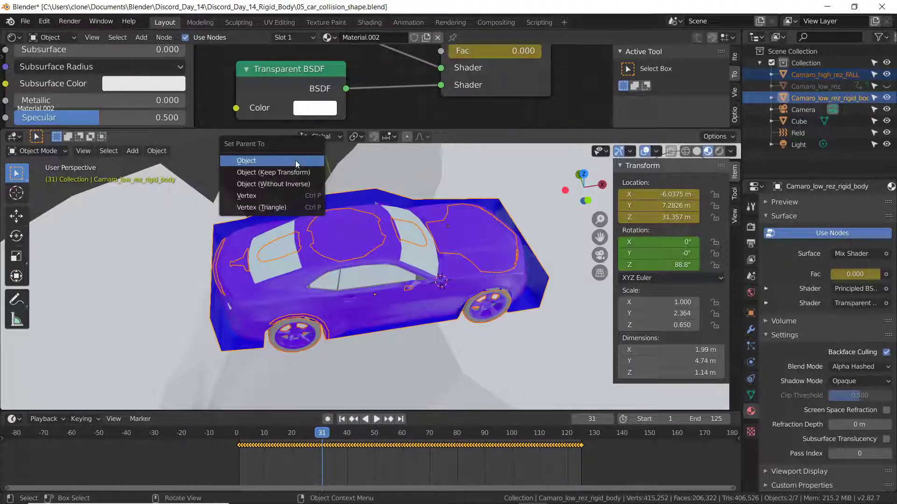
Parent Camaro_high_rez_FALL to Camaro_low_rez_rigid_body using Object parenting
{"action": "left_click", "coordinate": [247, 160]}
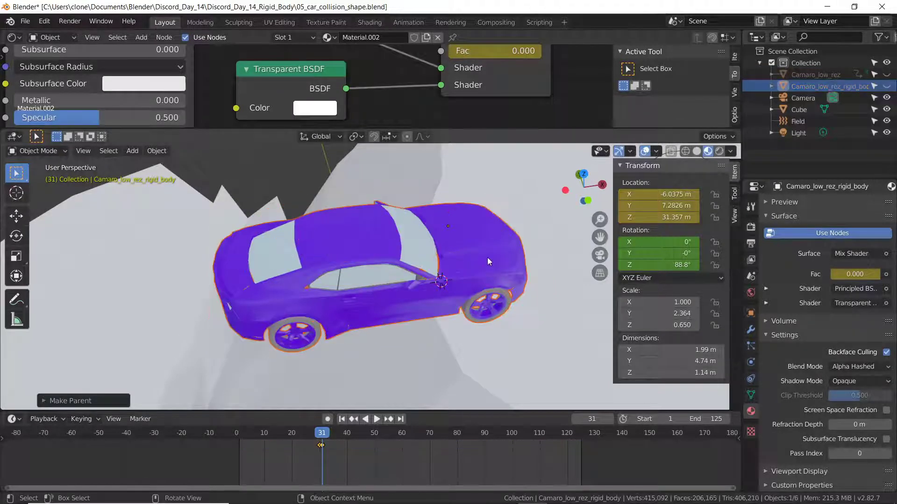
{"action": "scroll", "scroll_direction": "down", "scroll_amount": 3}
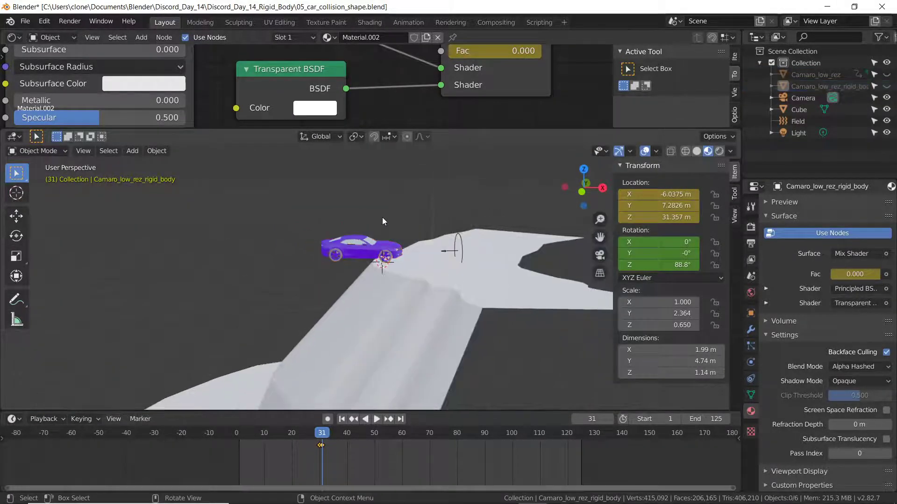
Select the high-res FALL car and compare the cars at frames 25 and 30
{"action": "left_click", "coordinate": [341, 420]}
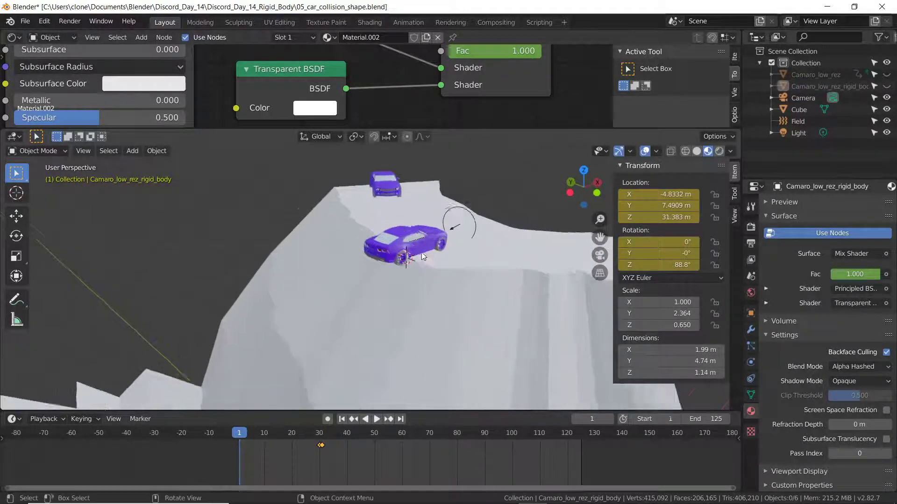
{"action": "left_click", "coordinate": [376, 419]}
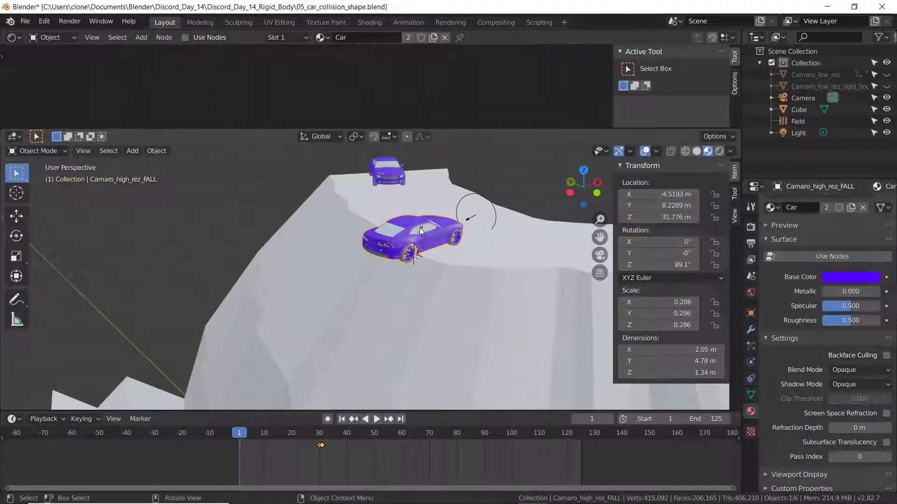
{"action": "left_click_drag", "start_coordinate": [400, 228], "coordinate": [372, 240]}
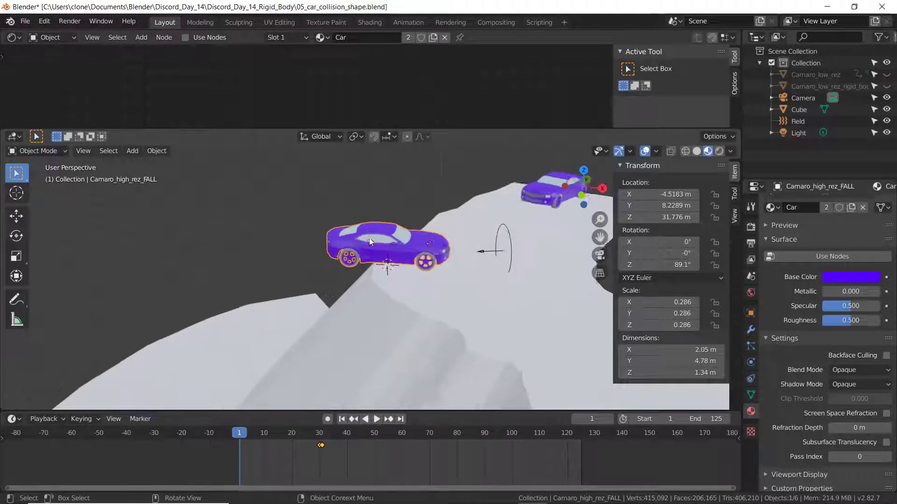
{"action": "left_click", "coordinate": [388, 419]}
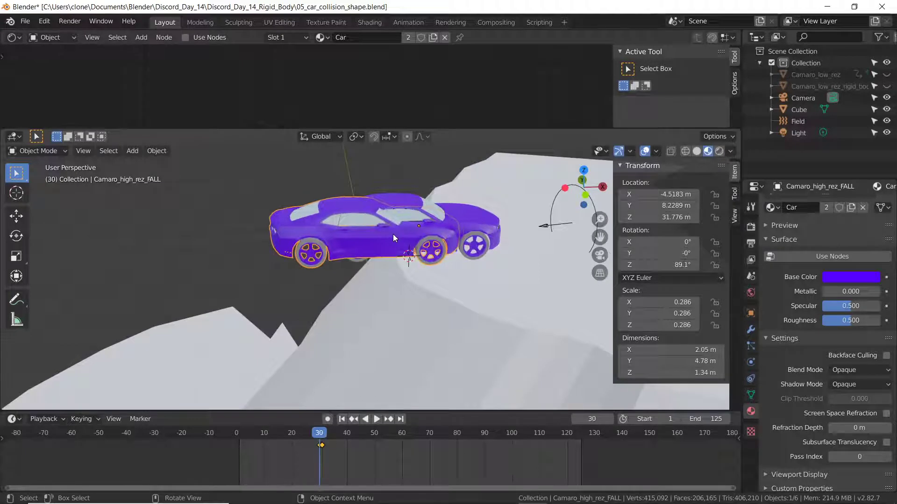
{"action": "left_click", "coordinate": [305, 432]}
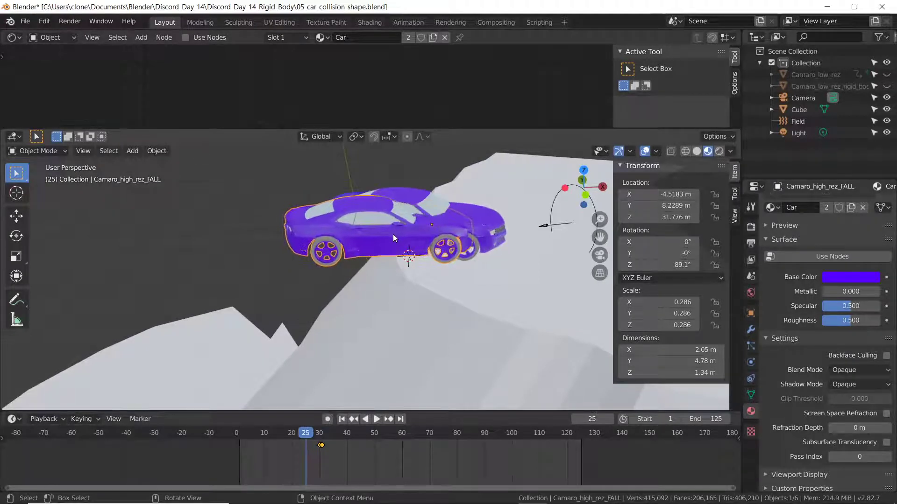
{"action": "left_click", "coordinate": [388, 419]}
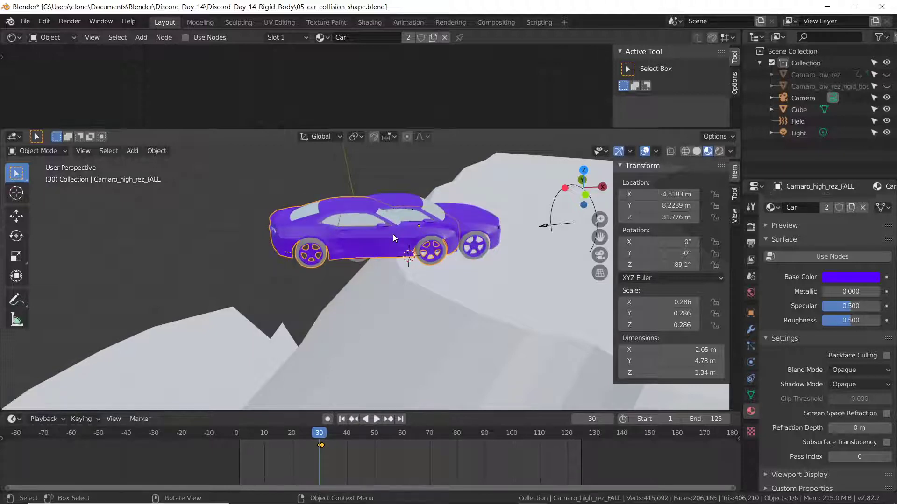
{"action": "mouse_move", "coordinate": [409, 235]}
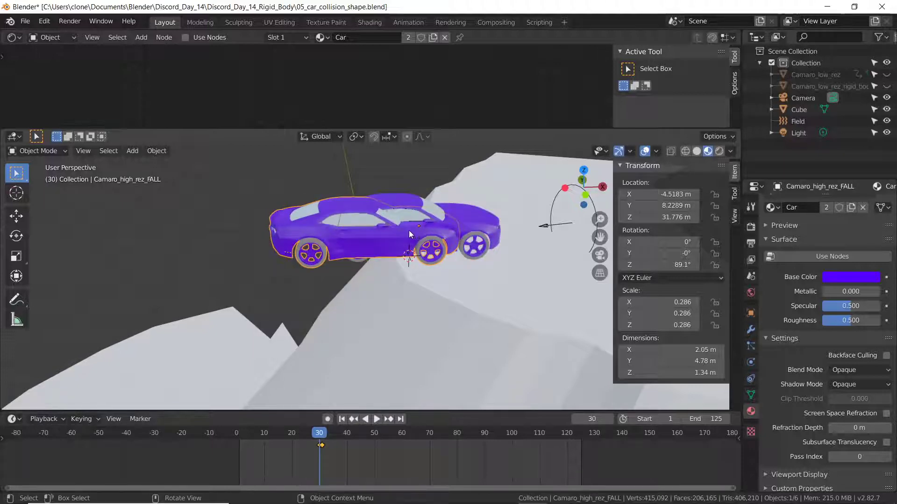
In top view, move Camaro_high_rez_FALL over the low-res car at frame 30
{"action": "key", "text": "7"}
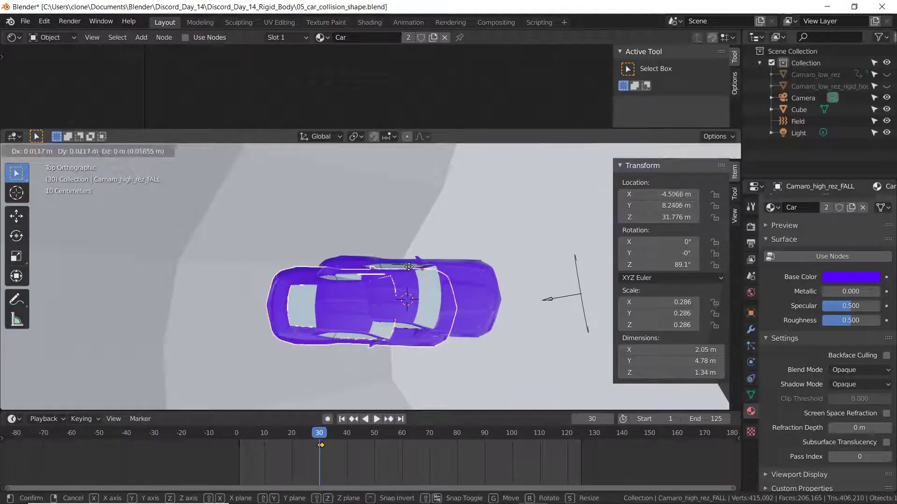
{"action": "left_click_drag", "start_coordinate": [409, 267], "coordinate": [437, 262]}
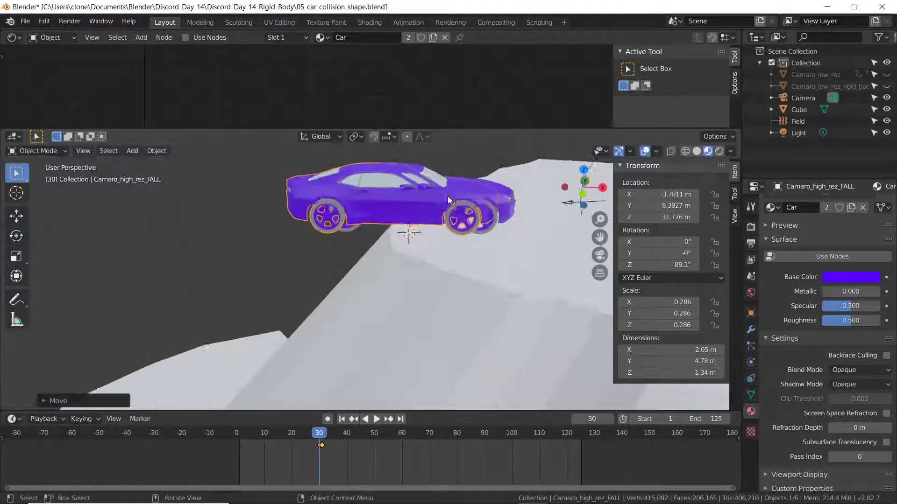
{"action": "left_click", "coordinate": [393, 433]}
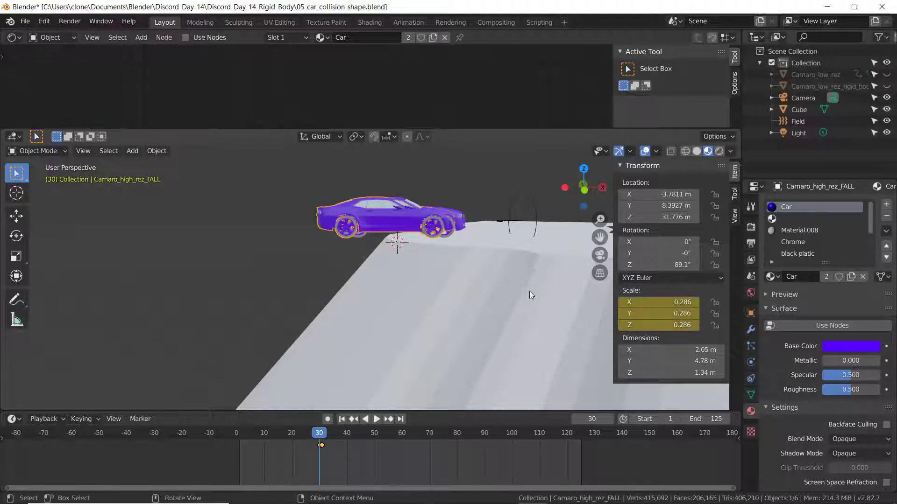
Drag Camaro_high_rez_FALL's Scale X/Y/Z to 0 and keyframe it at frame 30
{"action": "left_click", "coordinate": [375, 418]}
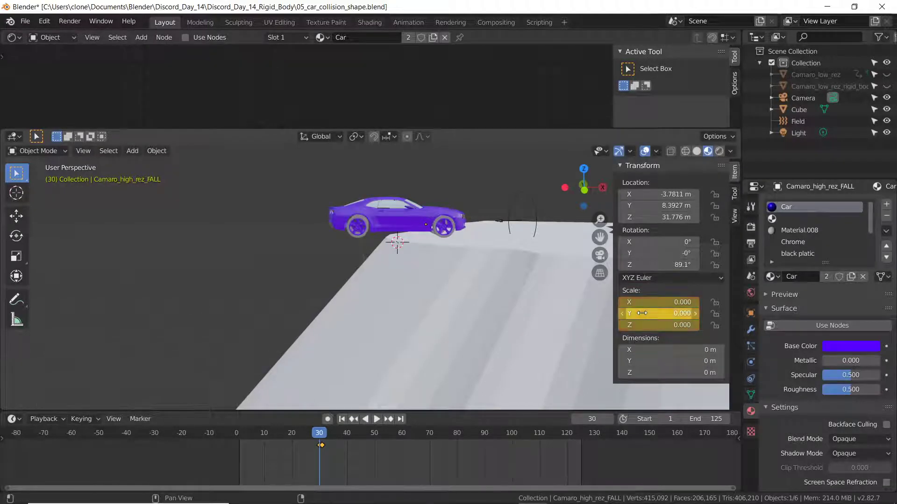
{"action": "left_click_drag", "start_coordinate": [401, 229], "coordinate": [506, 273]}
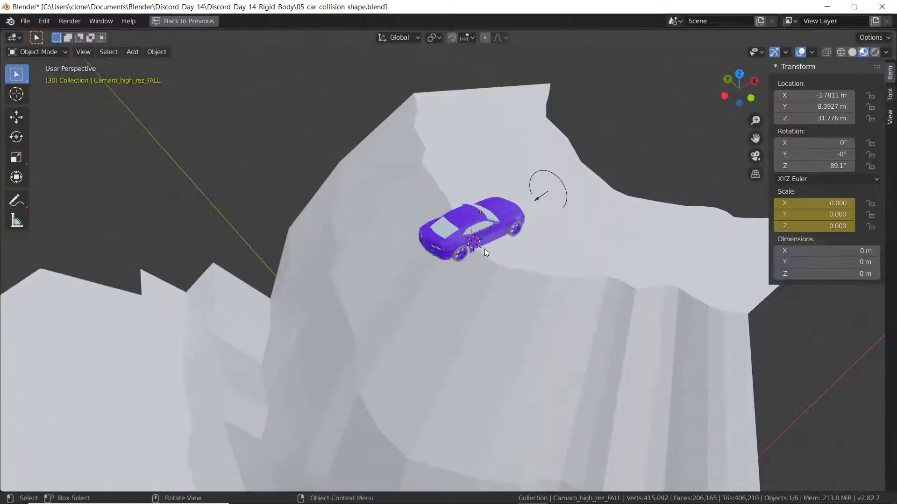
Play the animation to watch the full-size FALL car tumble down the cliff, then stop
{"action": "key", "text": "Space"}
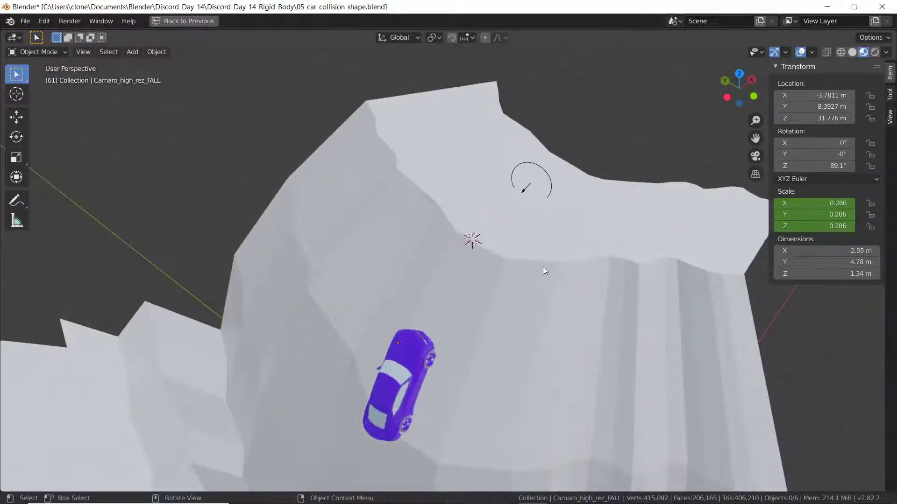
{"action": "key", "text": "space"}
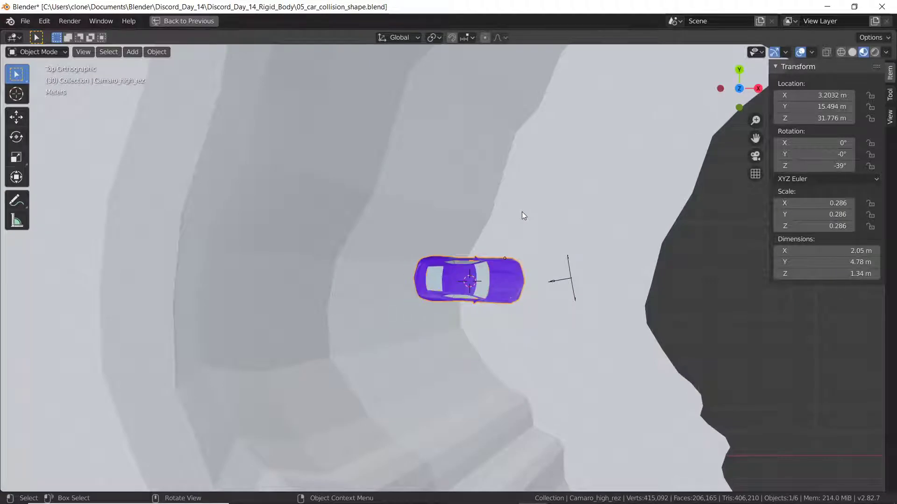
{"action": "scroll", "scroll_direction": "up", "scroll_amount": 3}
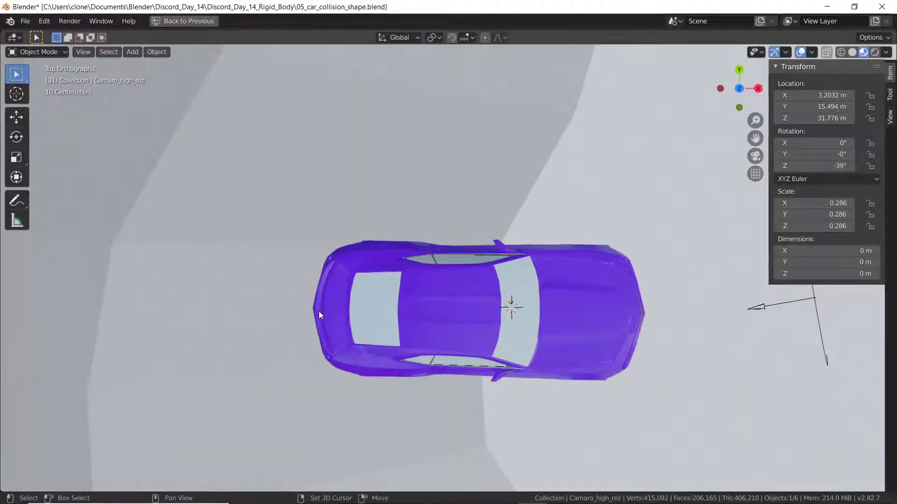
{"action": "mouse_move", "coordinate": [314, 311]}
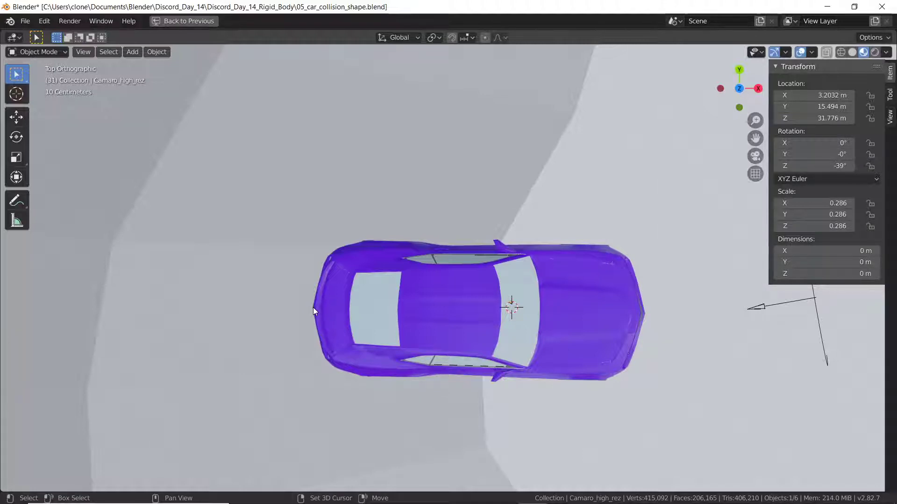